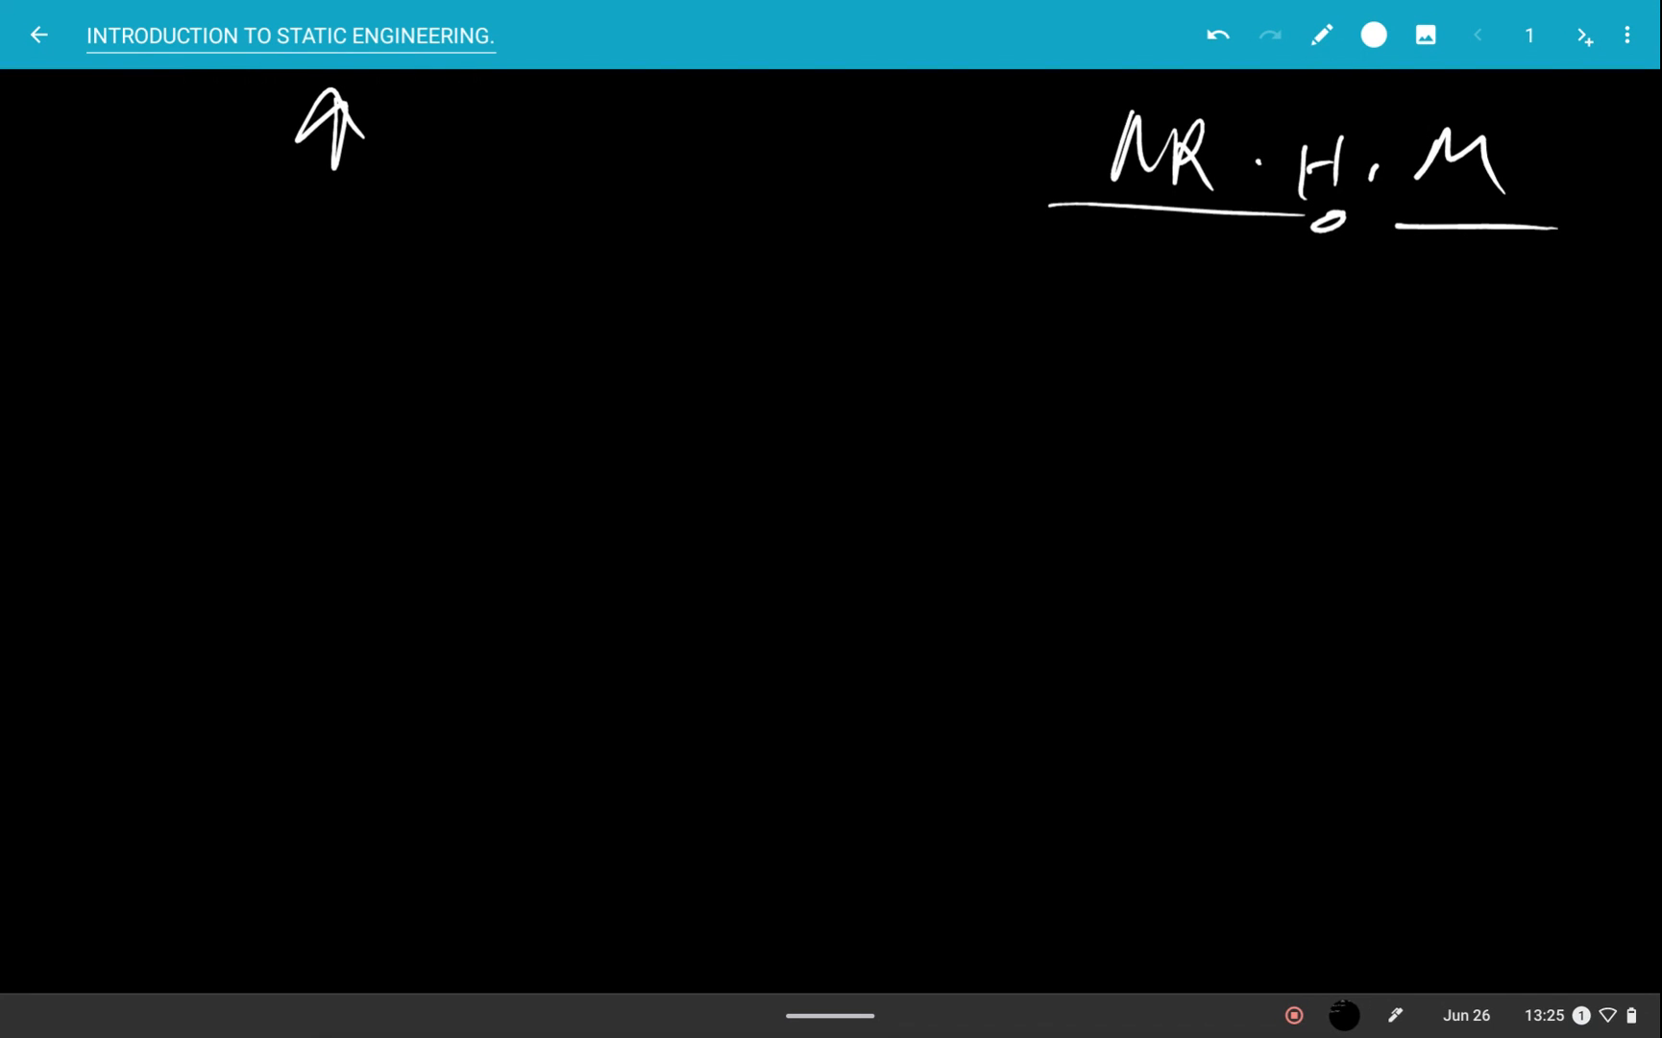
# - Select the pen from the toolbar to sketch the C1–C2 circle diagram
pyautogui.click(1217, 35)
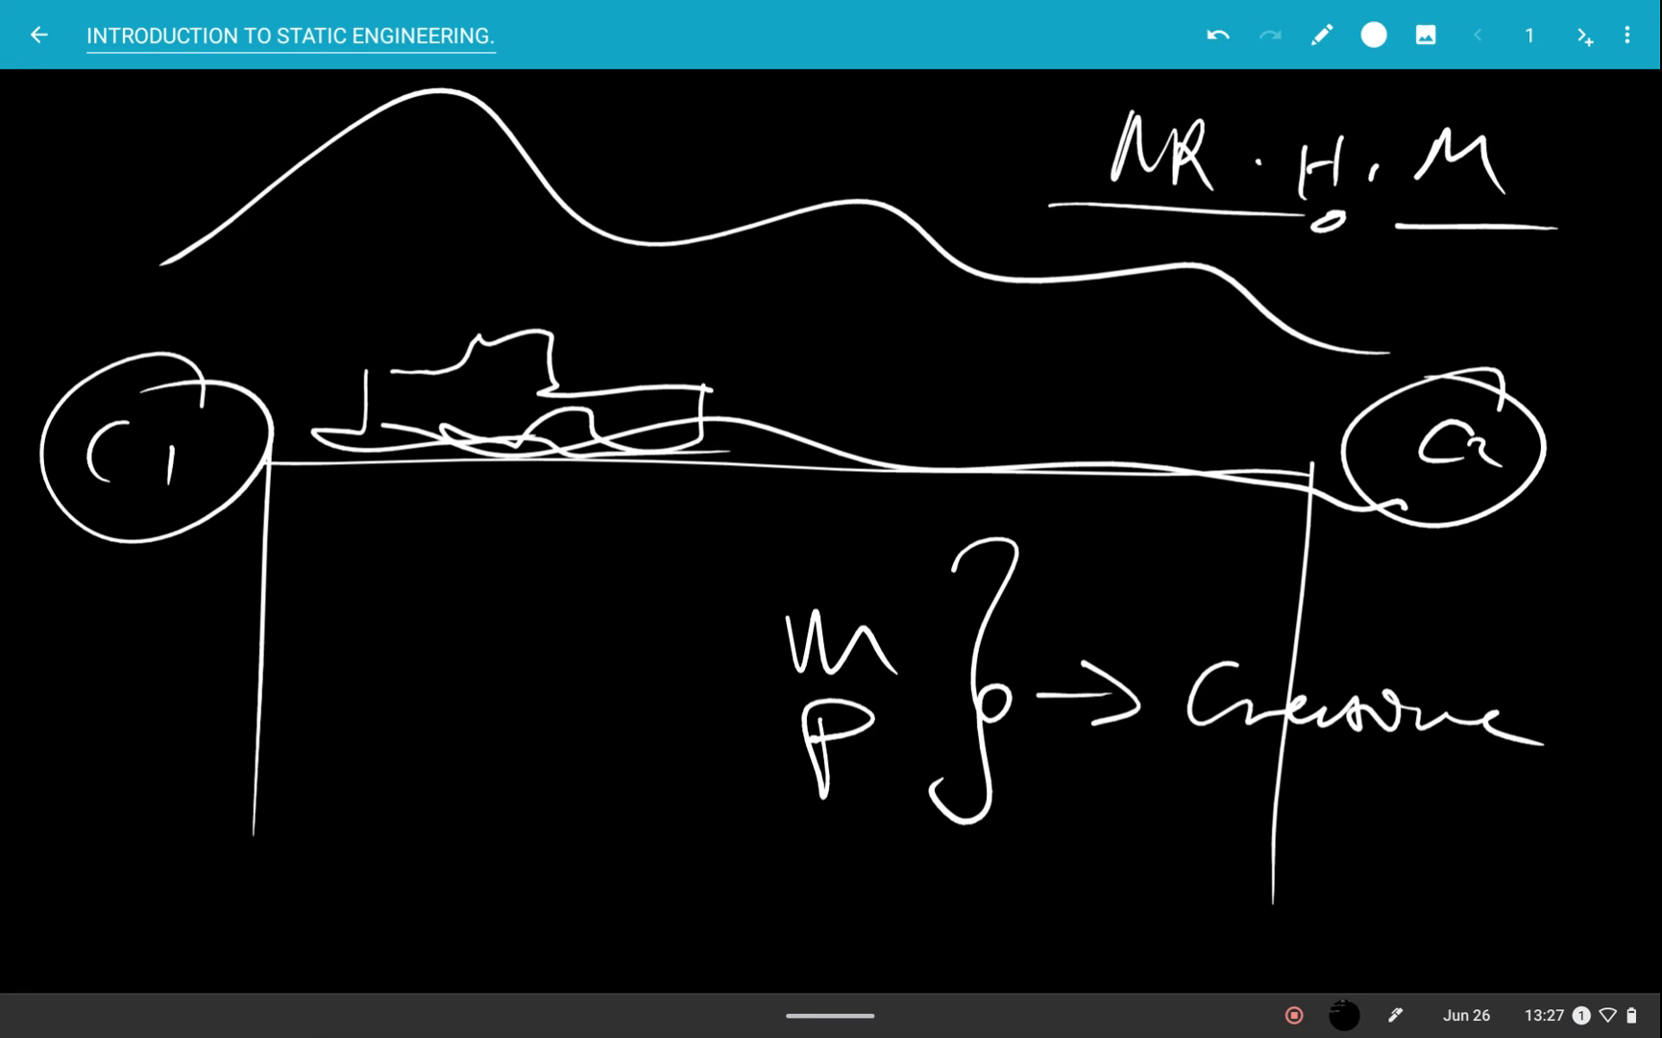
# - Add a blank page and handwrite the word 'Mechanics' at its top
pyautogui.click(1587, 35)
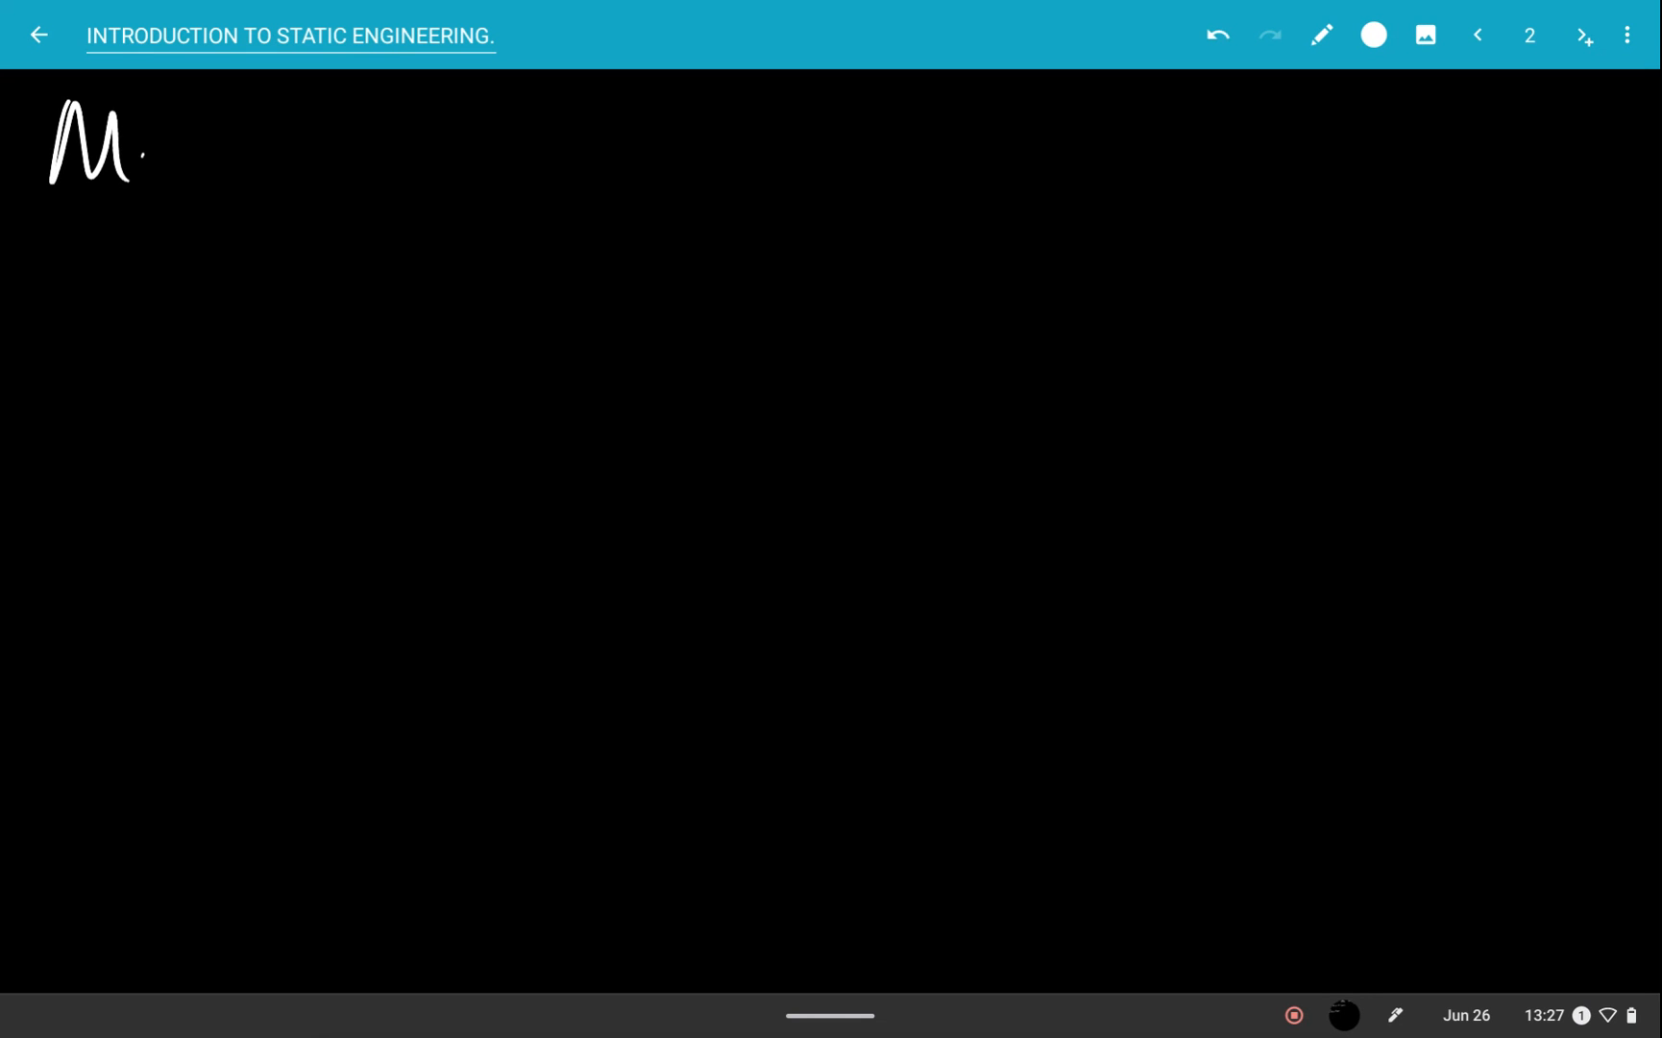
pyautogui.moveTo(138, 148); pyautogui.dragTo(328, 159)
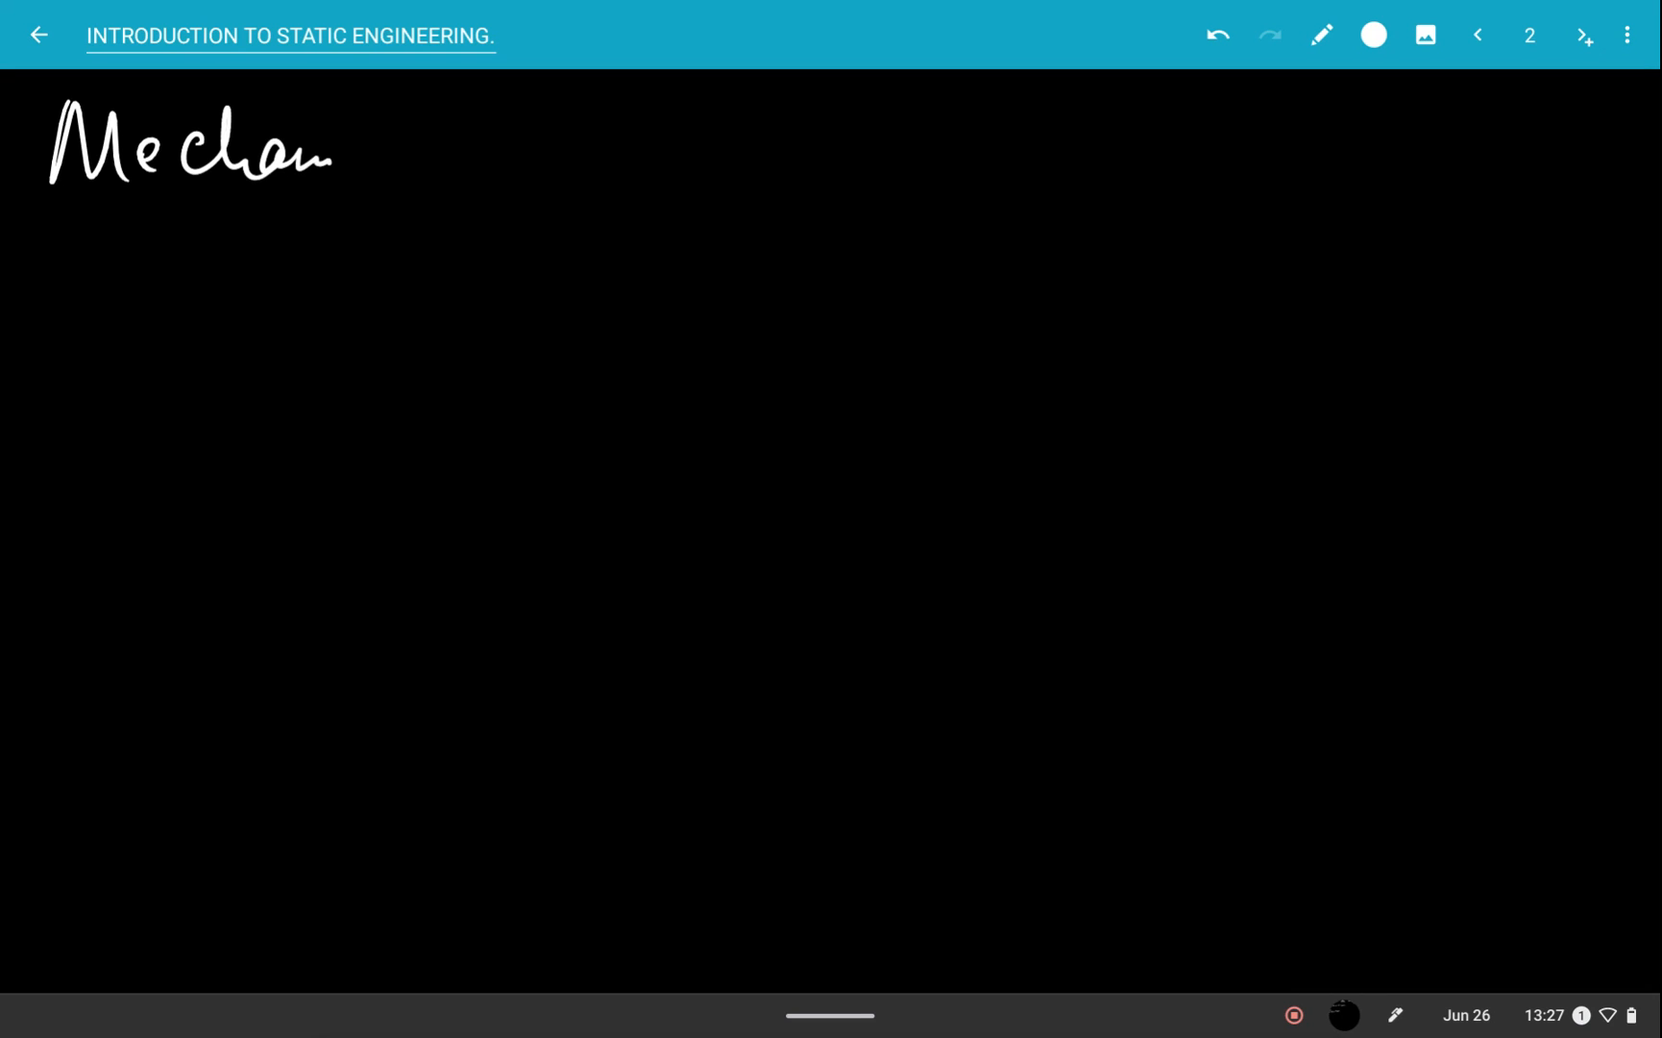
pyautogui.moveTo(297, 148); pyautogui.dragTo(413, 158)
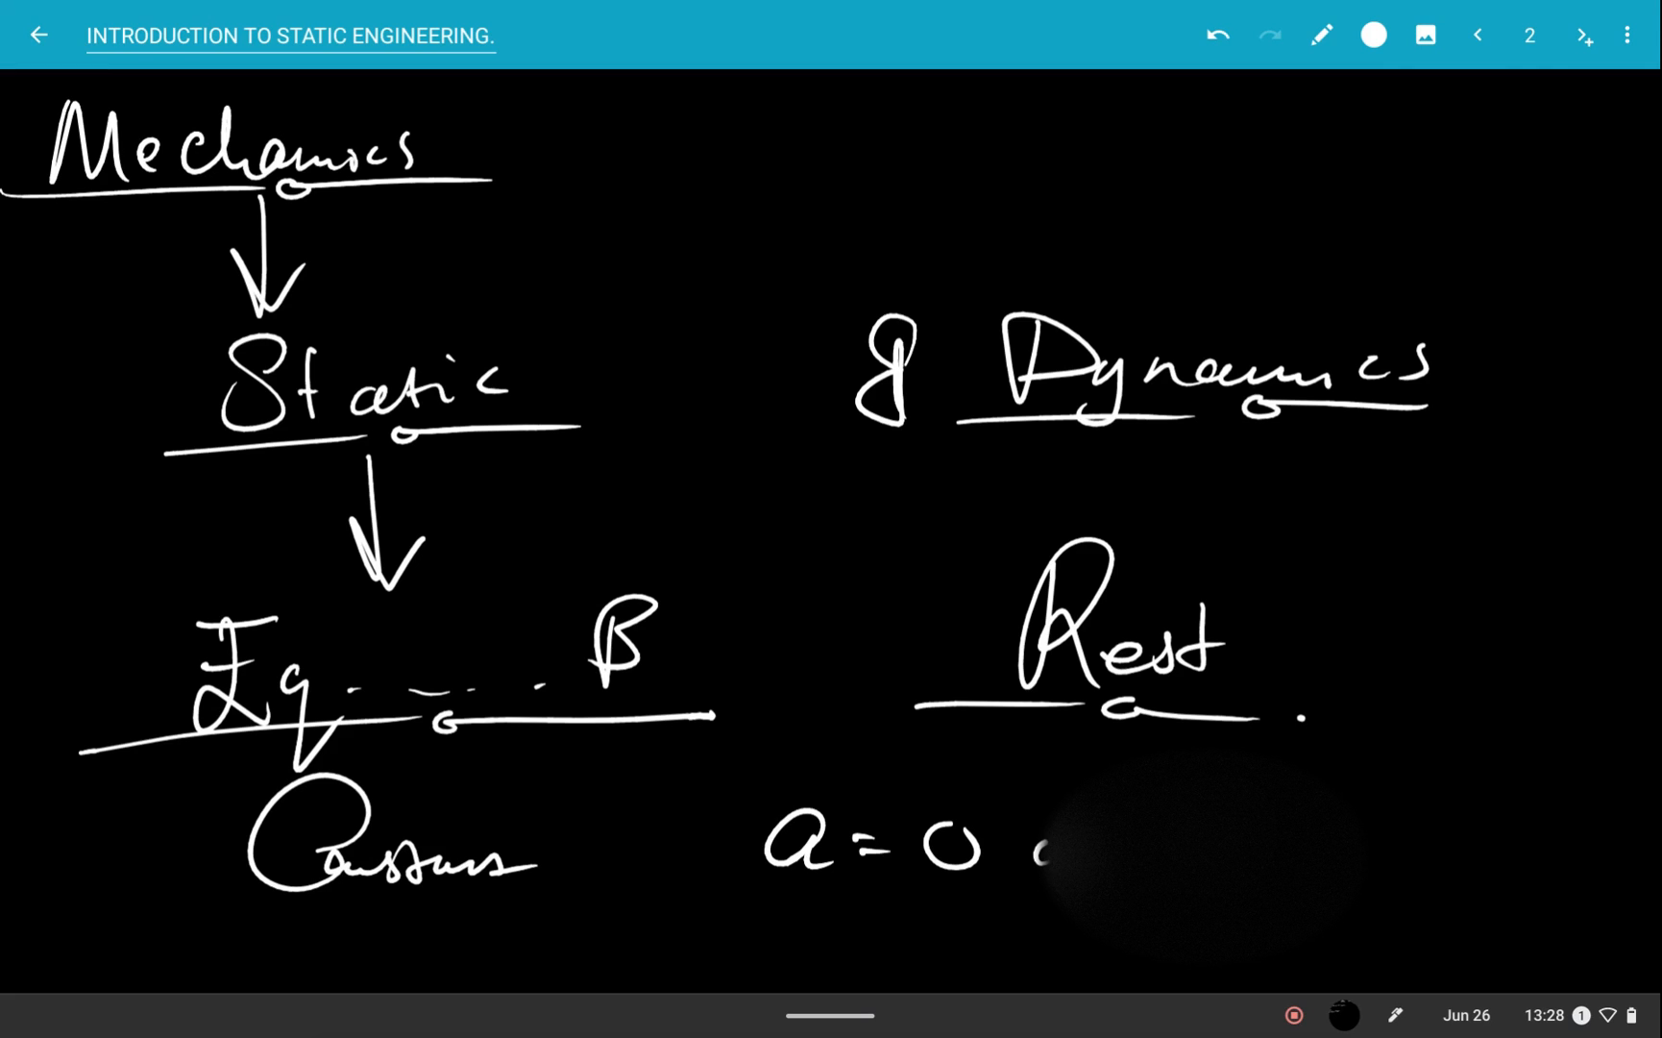
pyautogui.click(1587, 35)
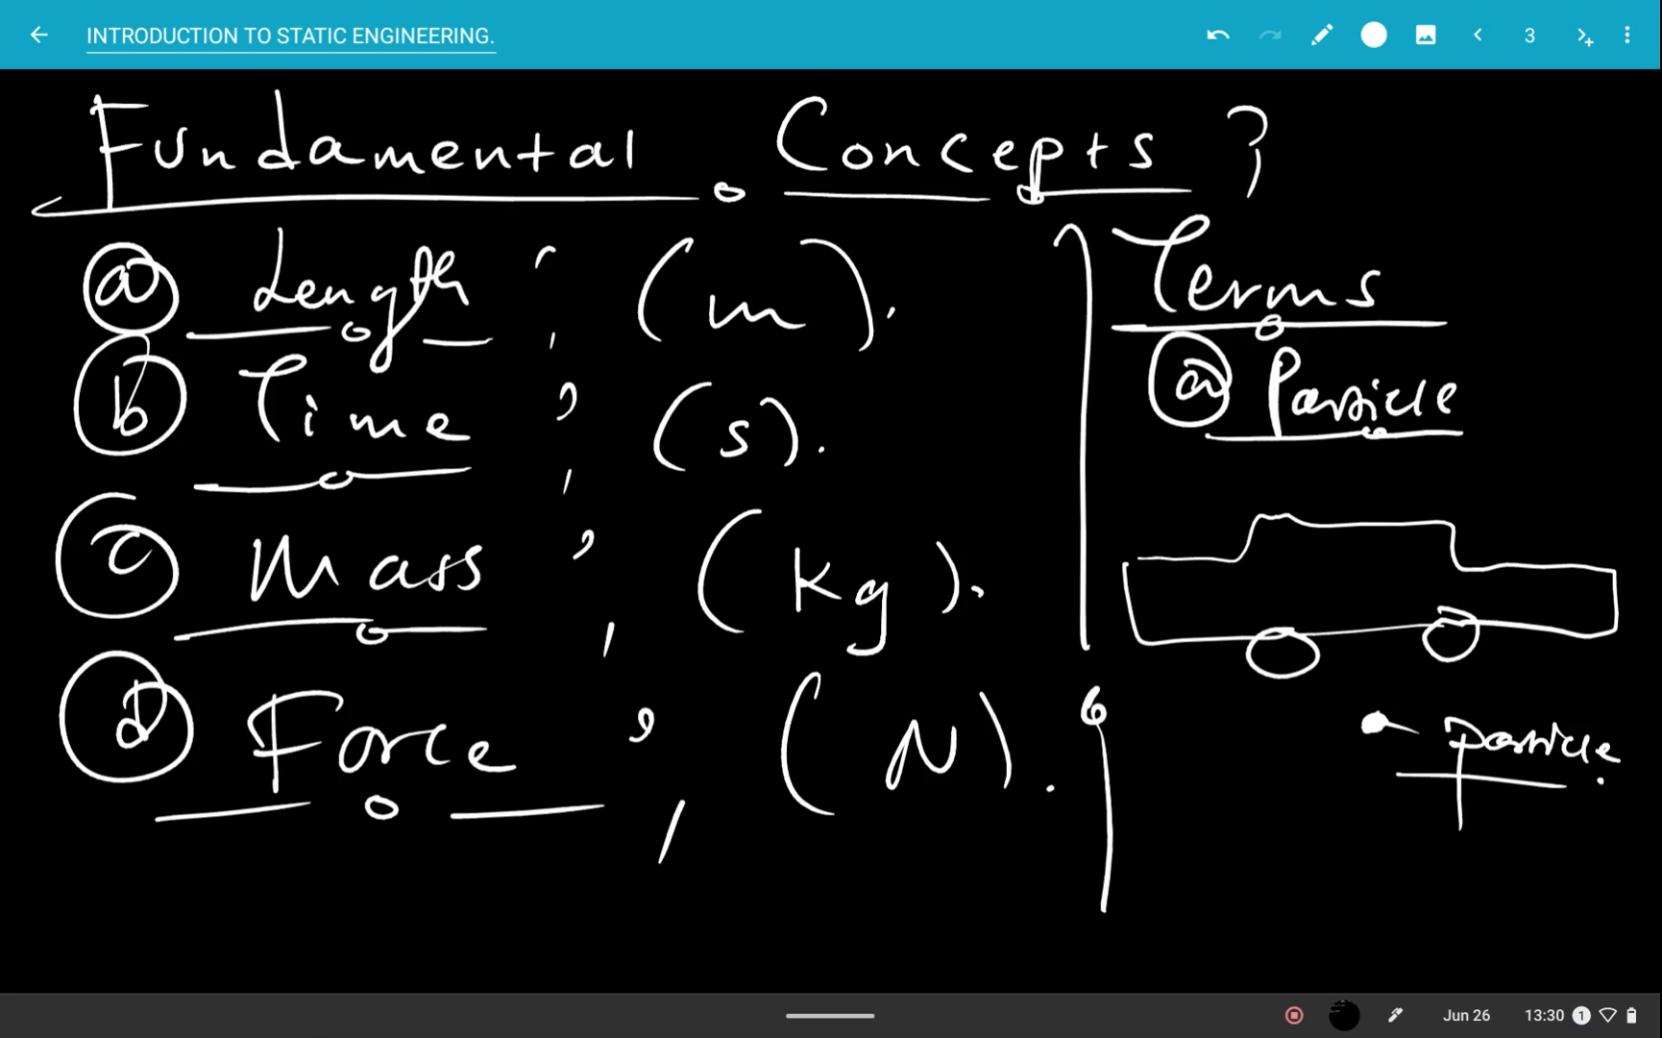
# - Add pages for the Rigid Body notes and for the next topic
pyautogui.click(1584, 34)
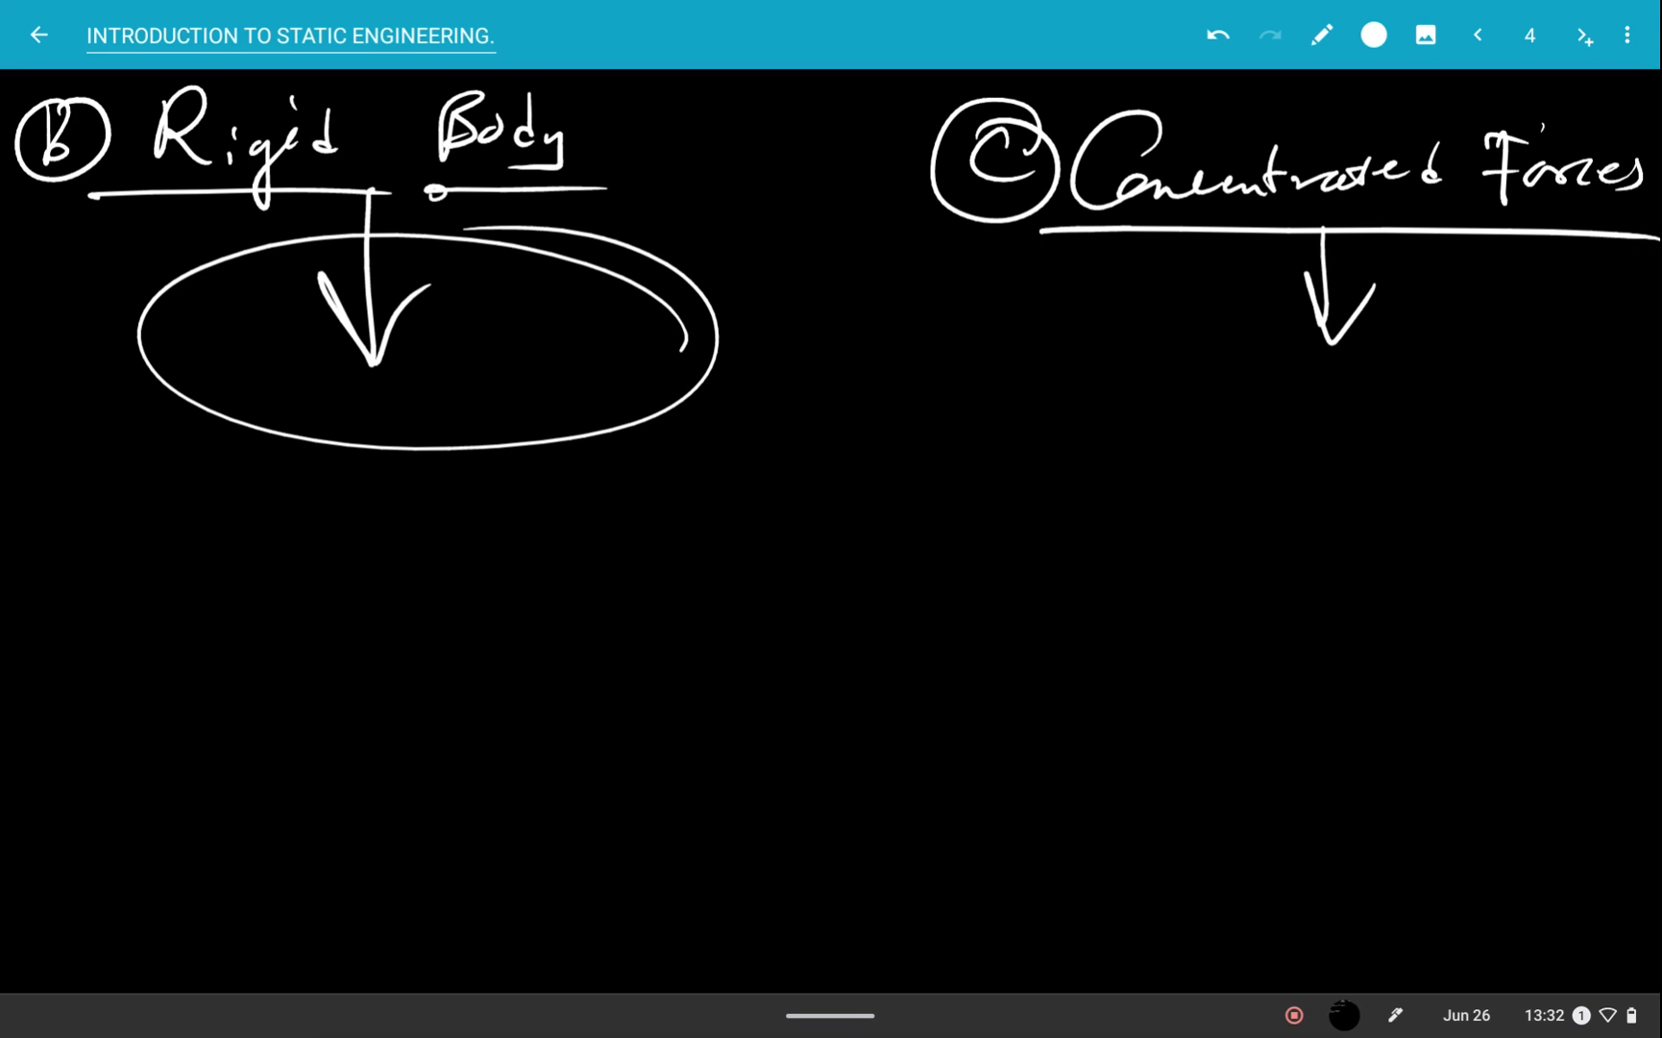
pyautogui.click(1586, 35)
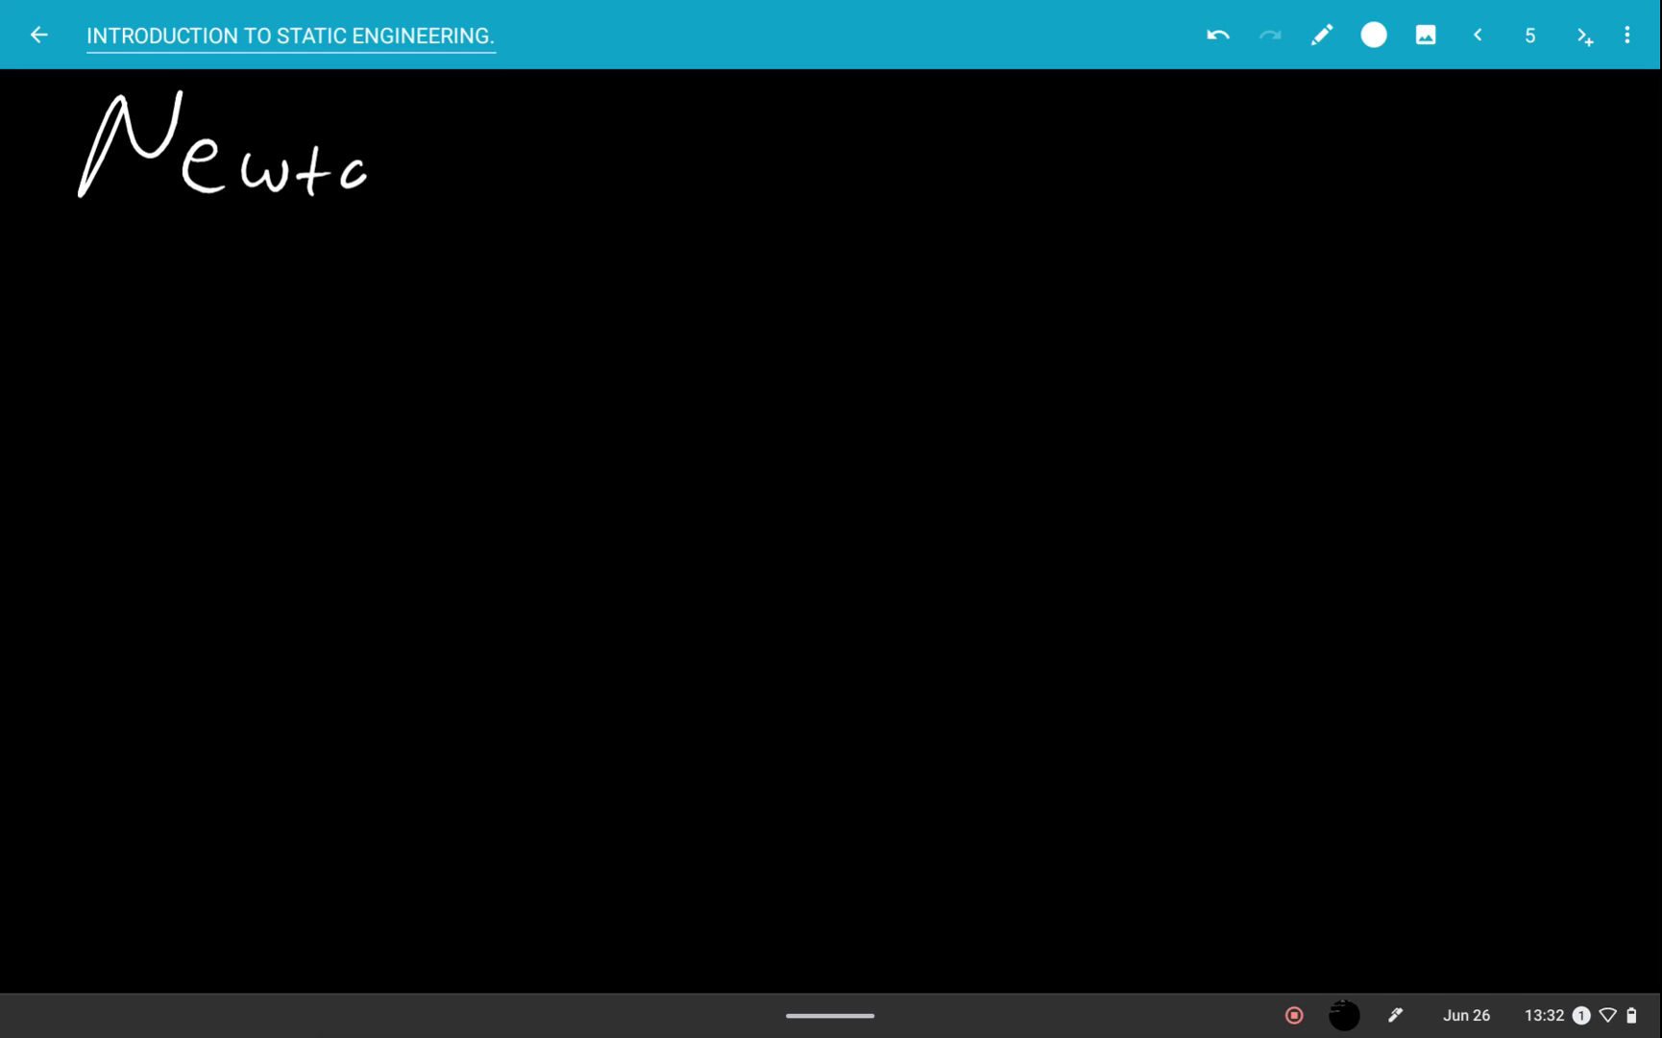
# - Handwrite the 'Newton's Three Laws of Motion' heading
pyautogui.moveTo(350, 170); pyautogui.dragTo(434, 126)
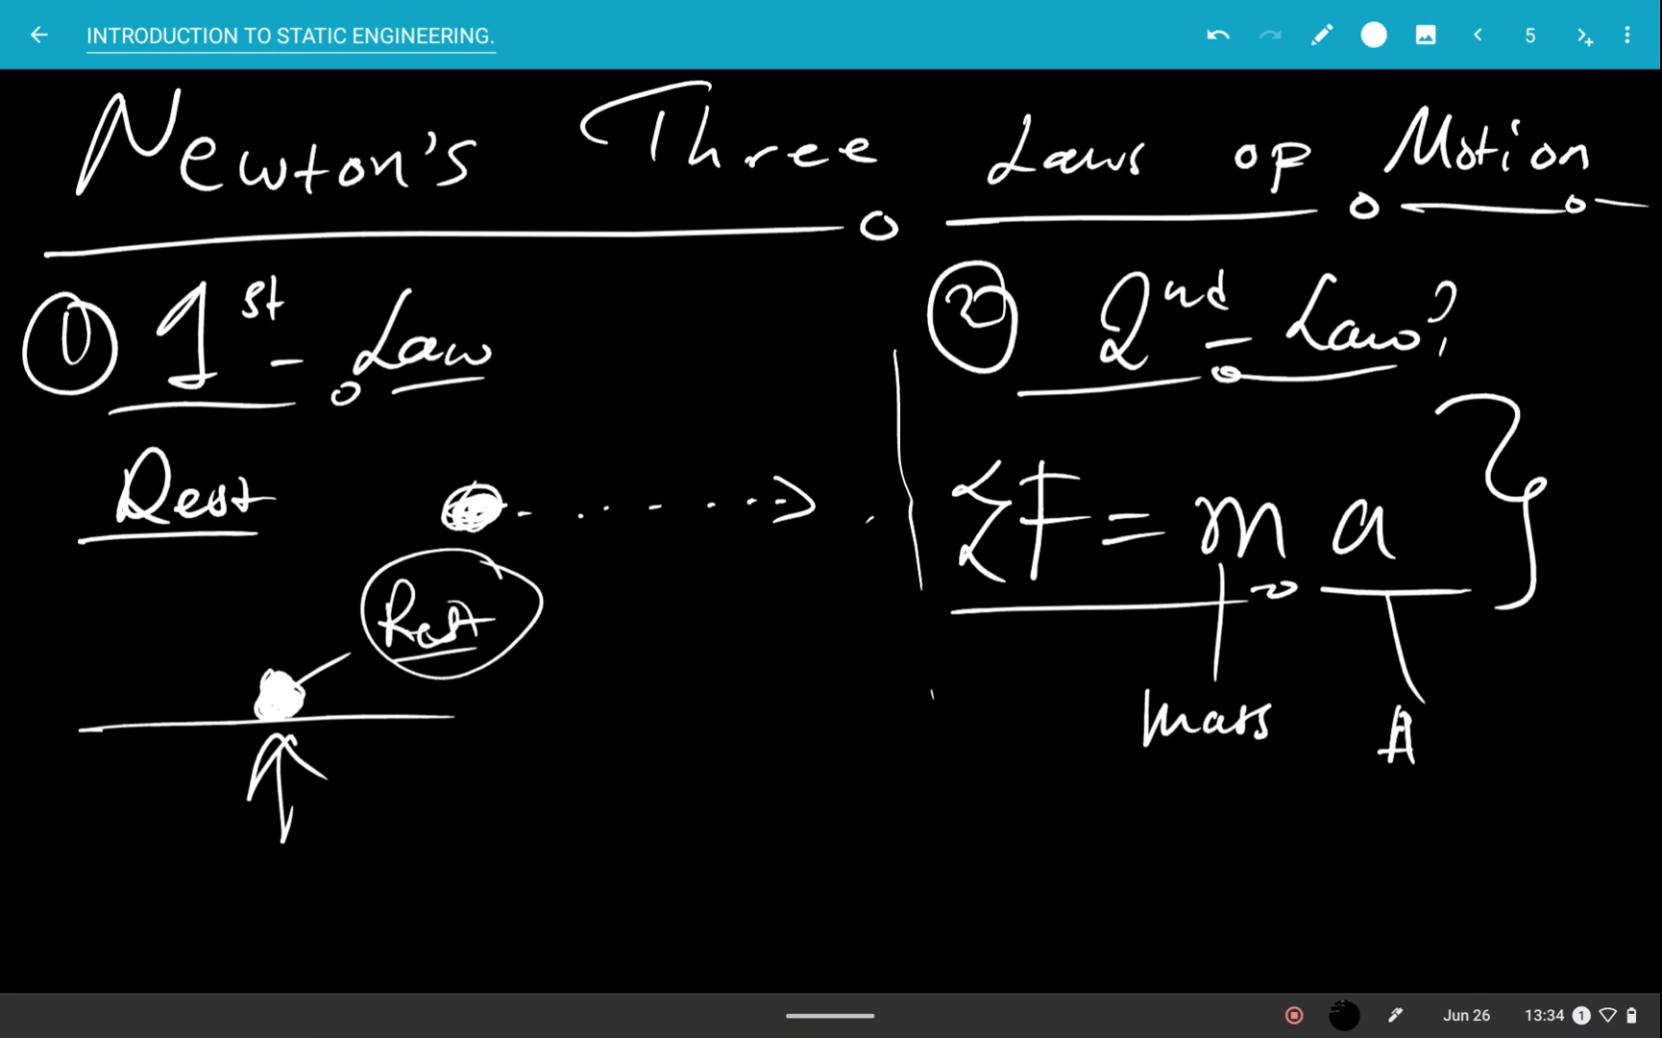
# - Label 'Acceleration' under ΣF = ma and add a page for the 3rd Law
pyautogui.write('Acceleration')
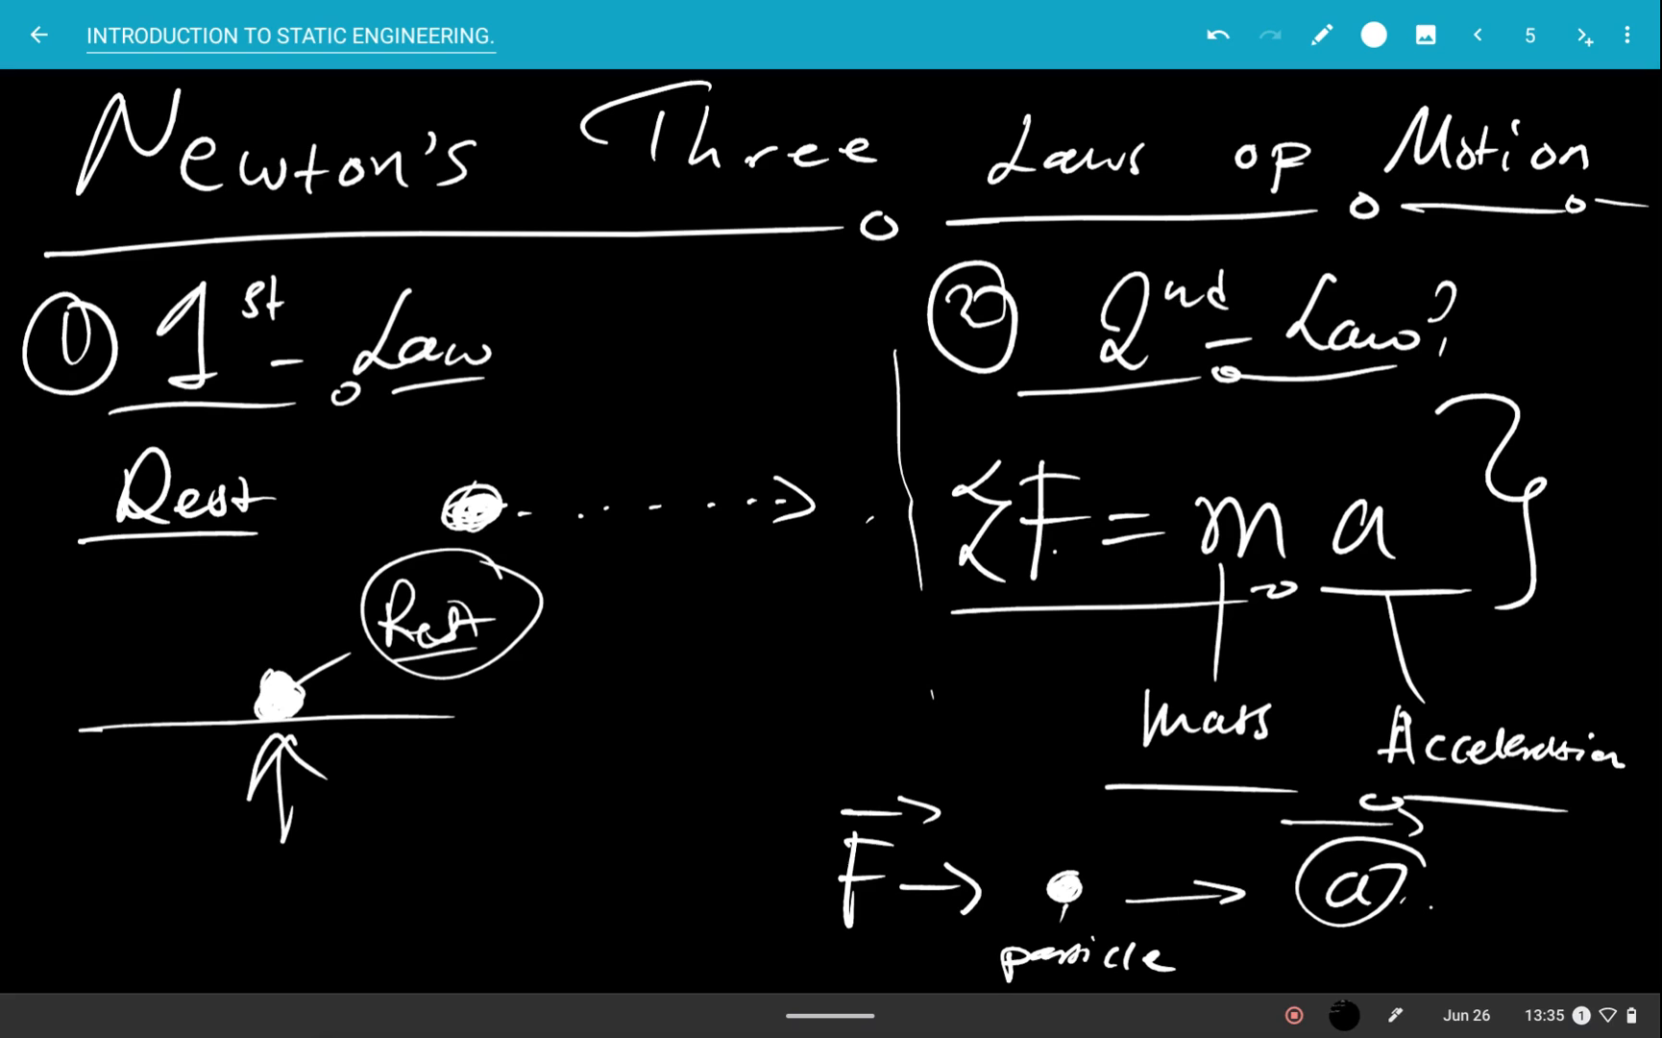
pyautogui.click(1586, 34)
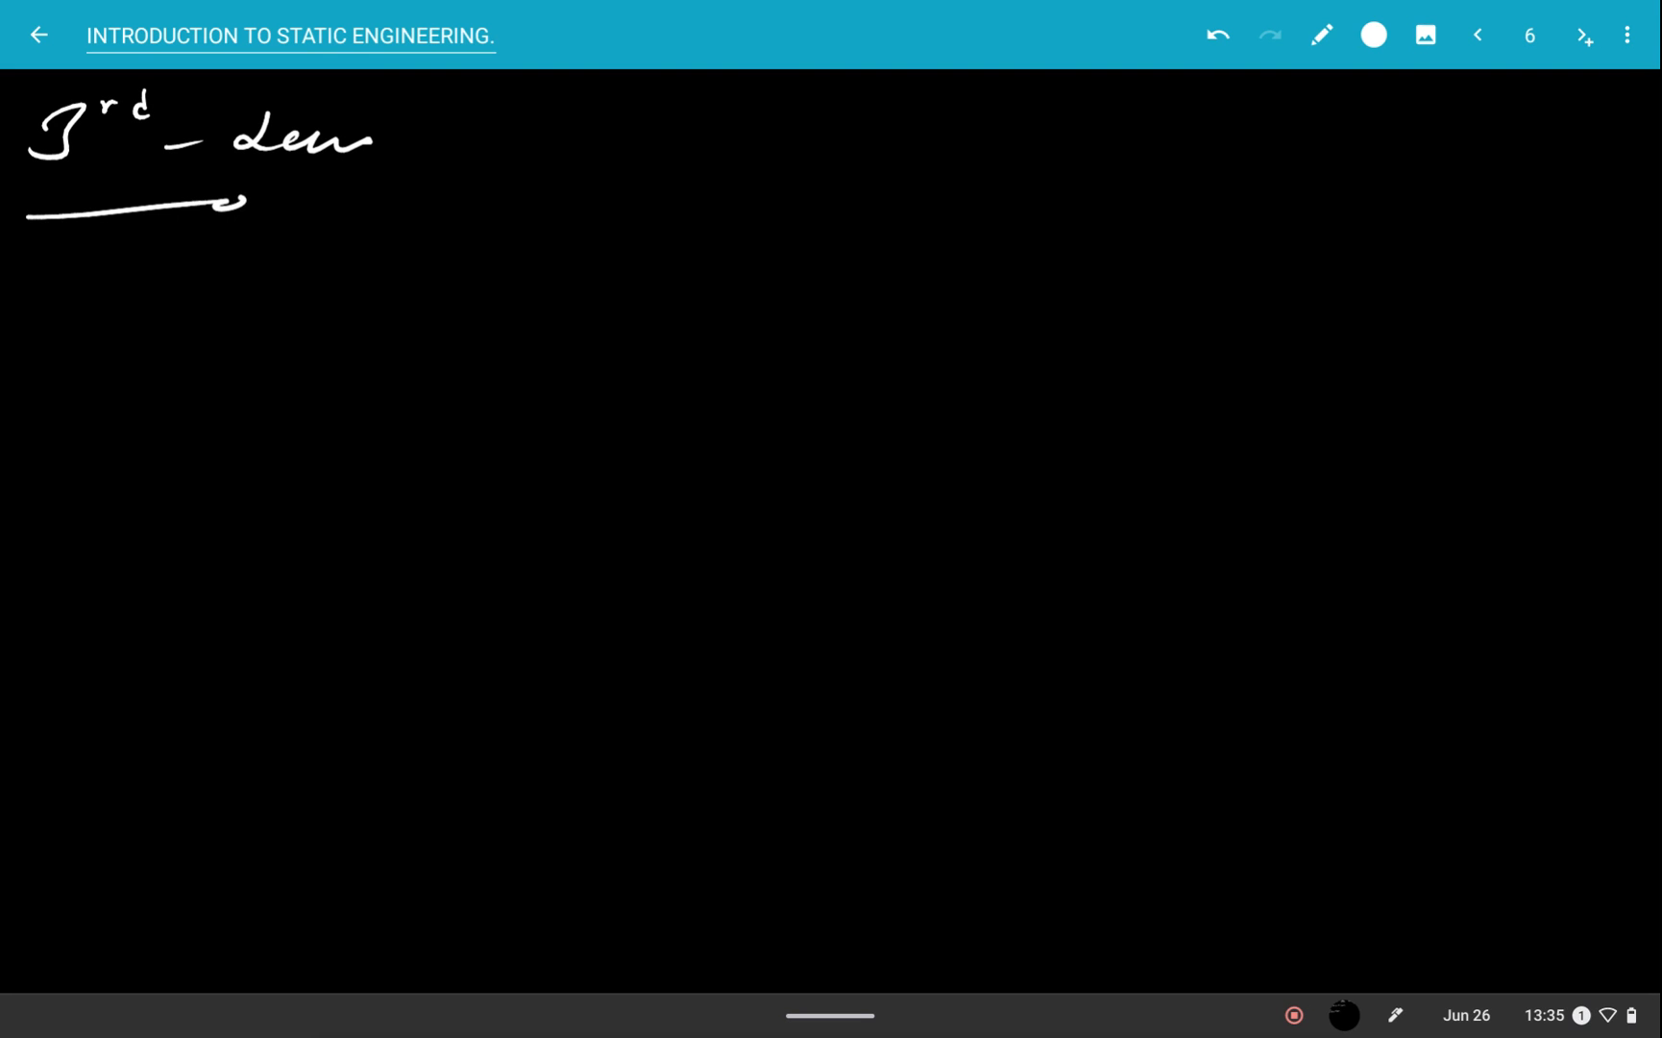
# - Underline the '3rd Law' heading, then add a page for gravitational attraction
pyautogui.moveTo(228, 202); pyautogui.dragTo(424, 186)
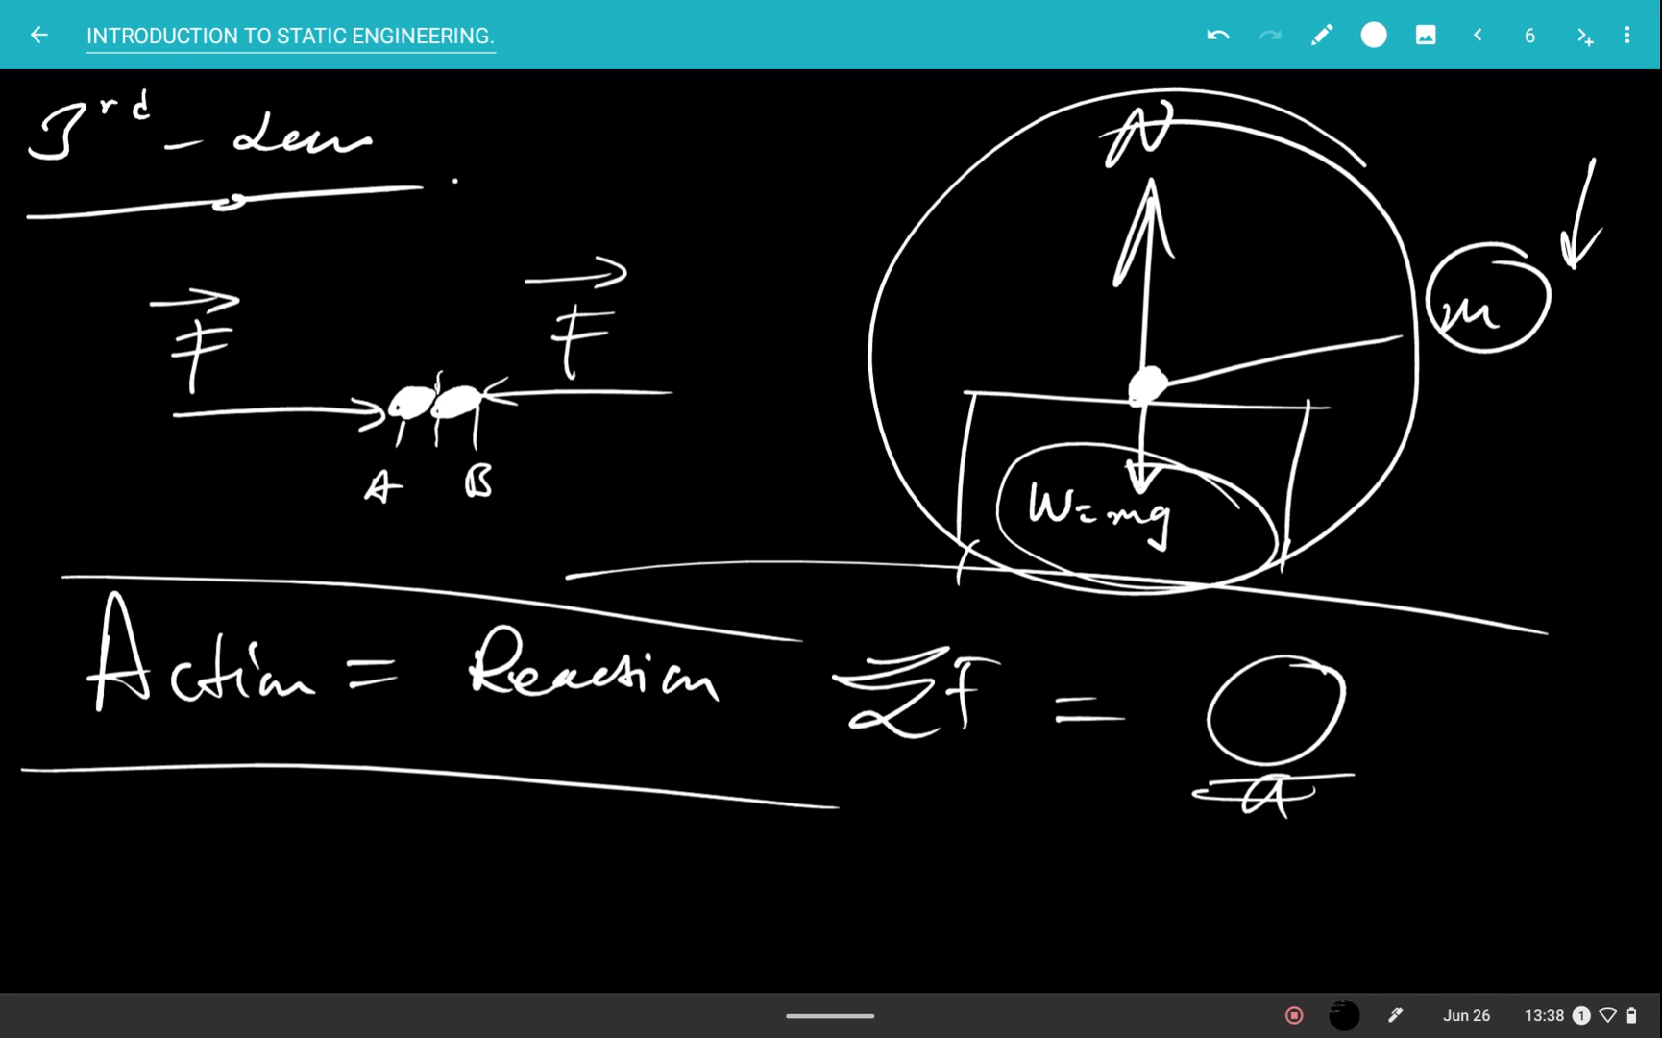
pyautogui.click(1585, 35)
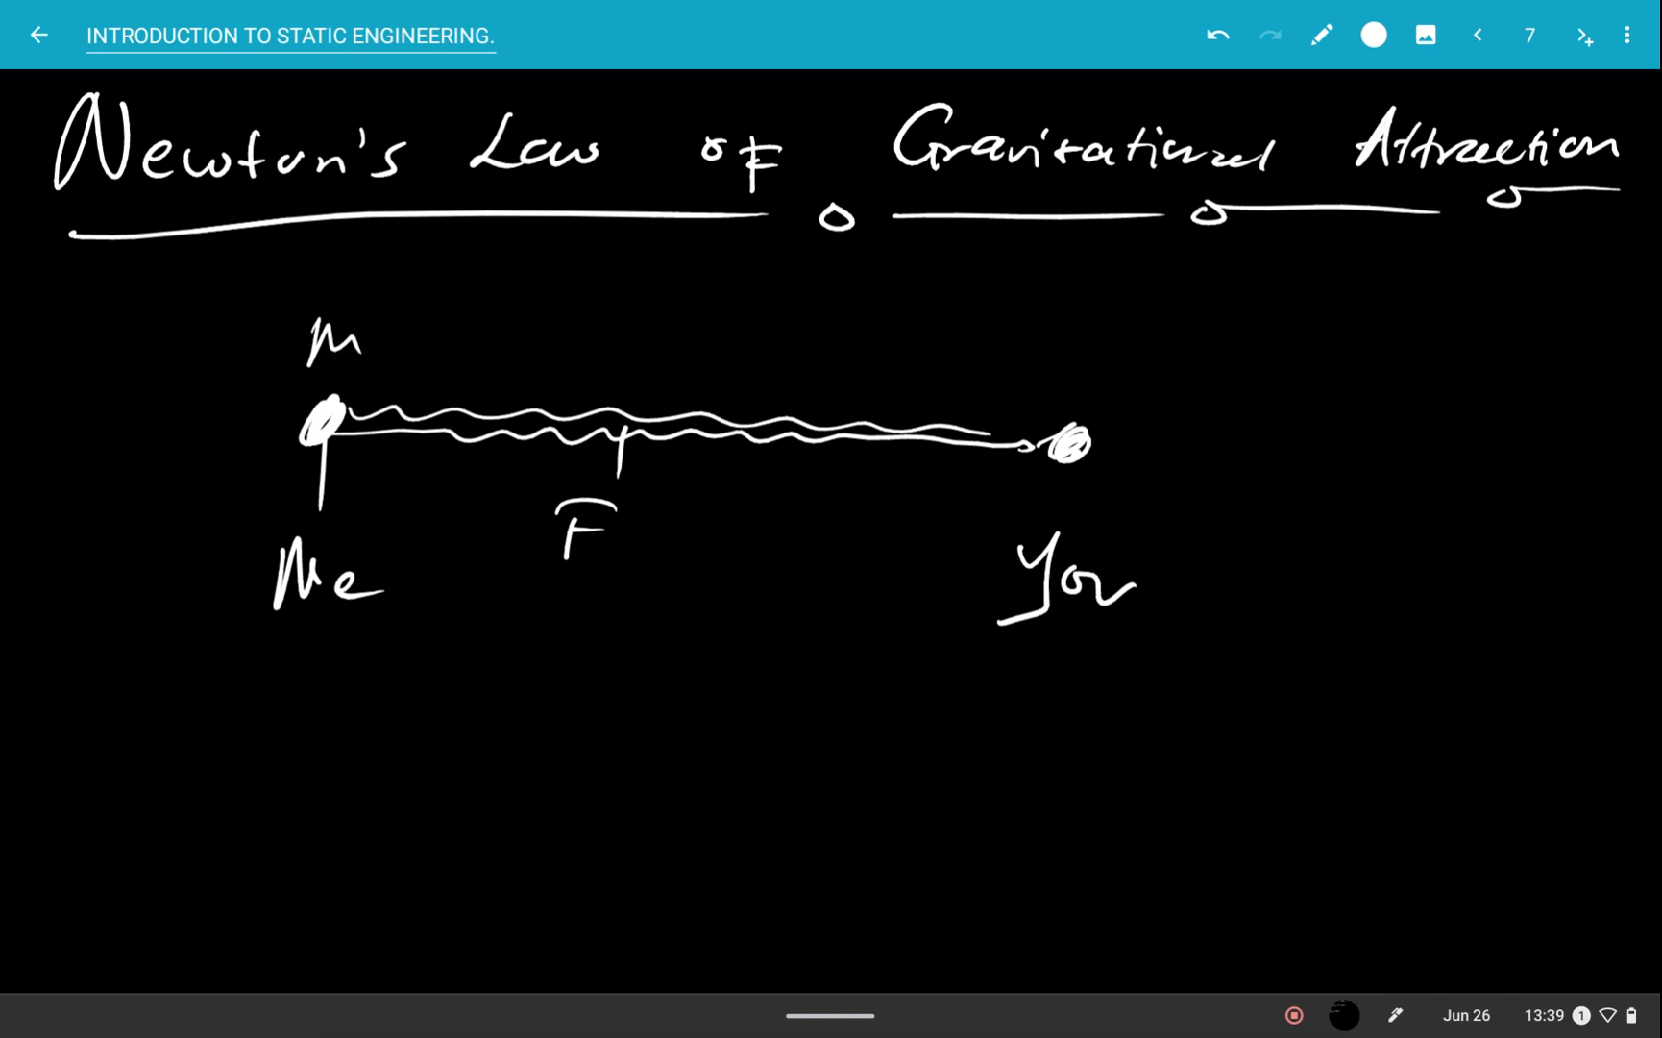
# - Label the second mass 'M2' on the gravitation sketch
pyautogui.write('M2')
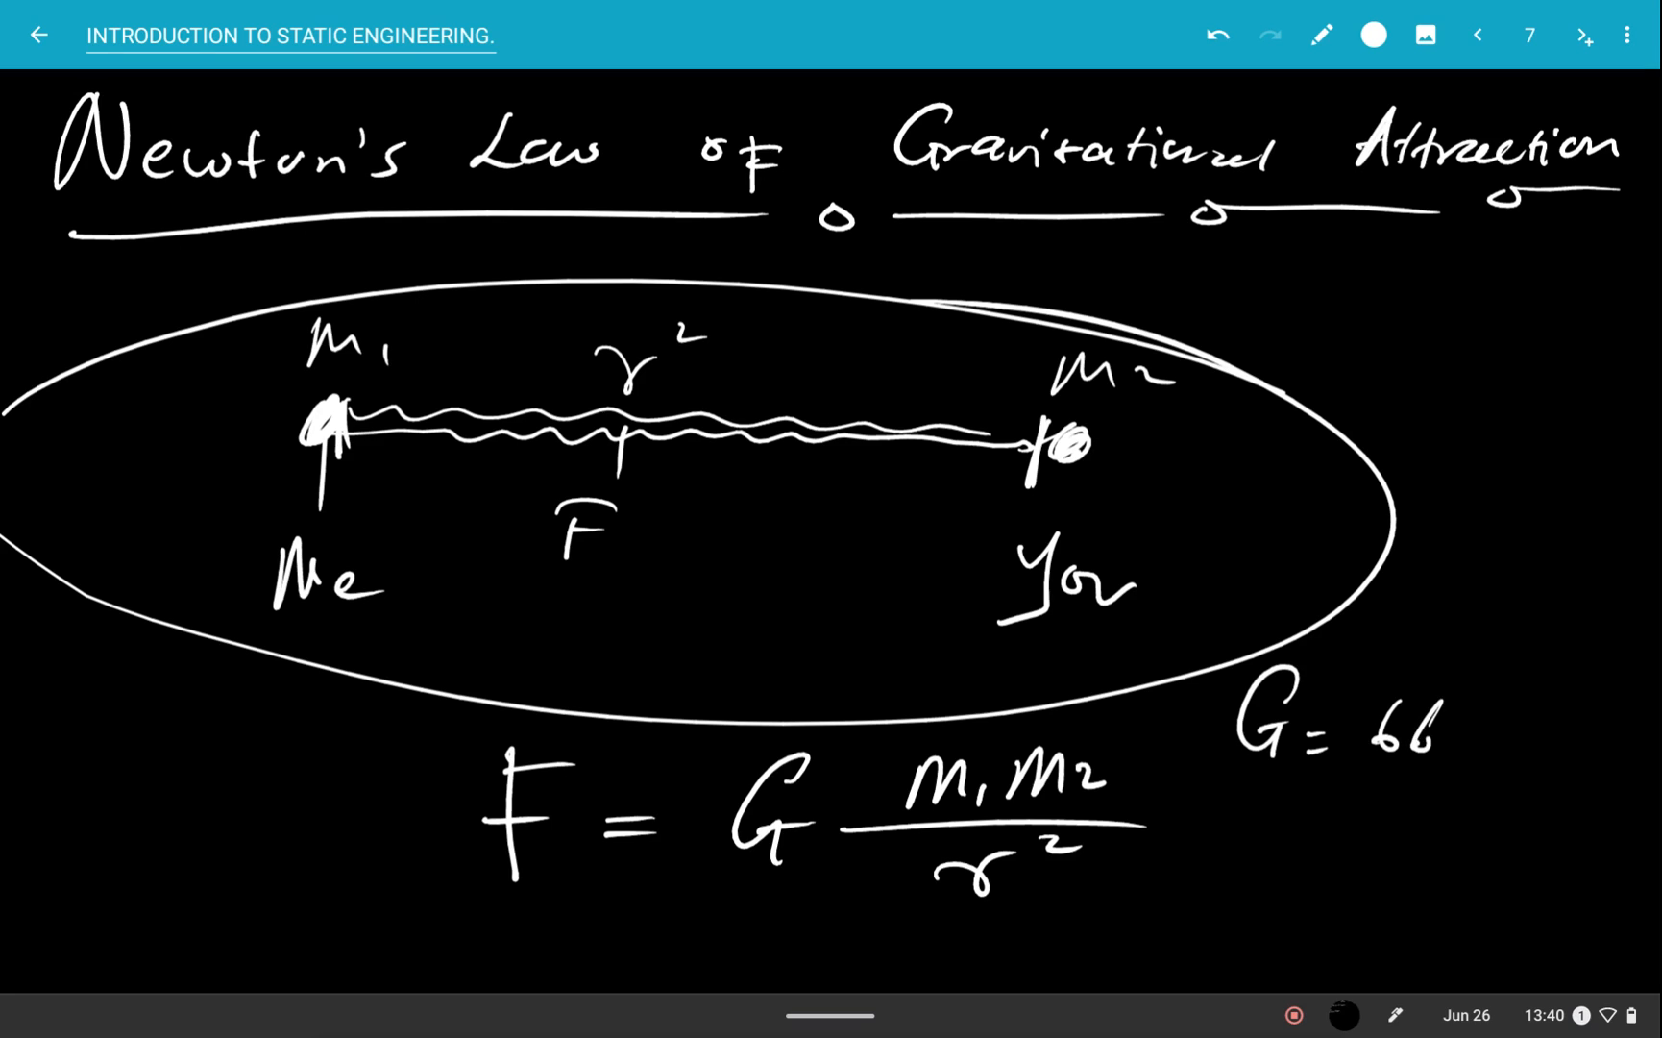
# - Finish G = 66.73×10⁻¹² m³/(kg·s²) and add an eighth page
pyautogui.write('.7')
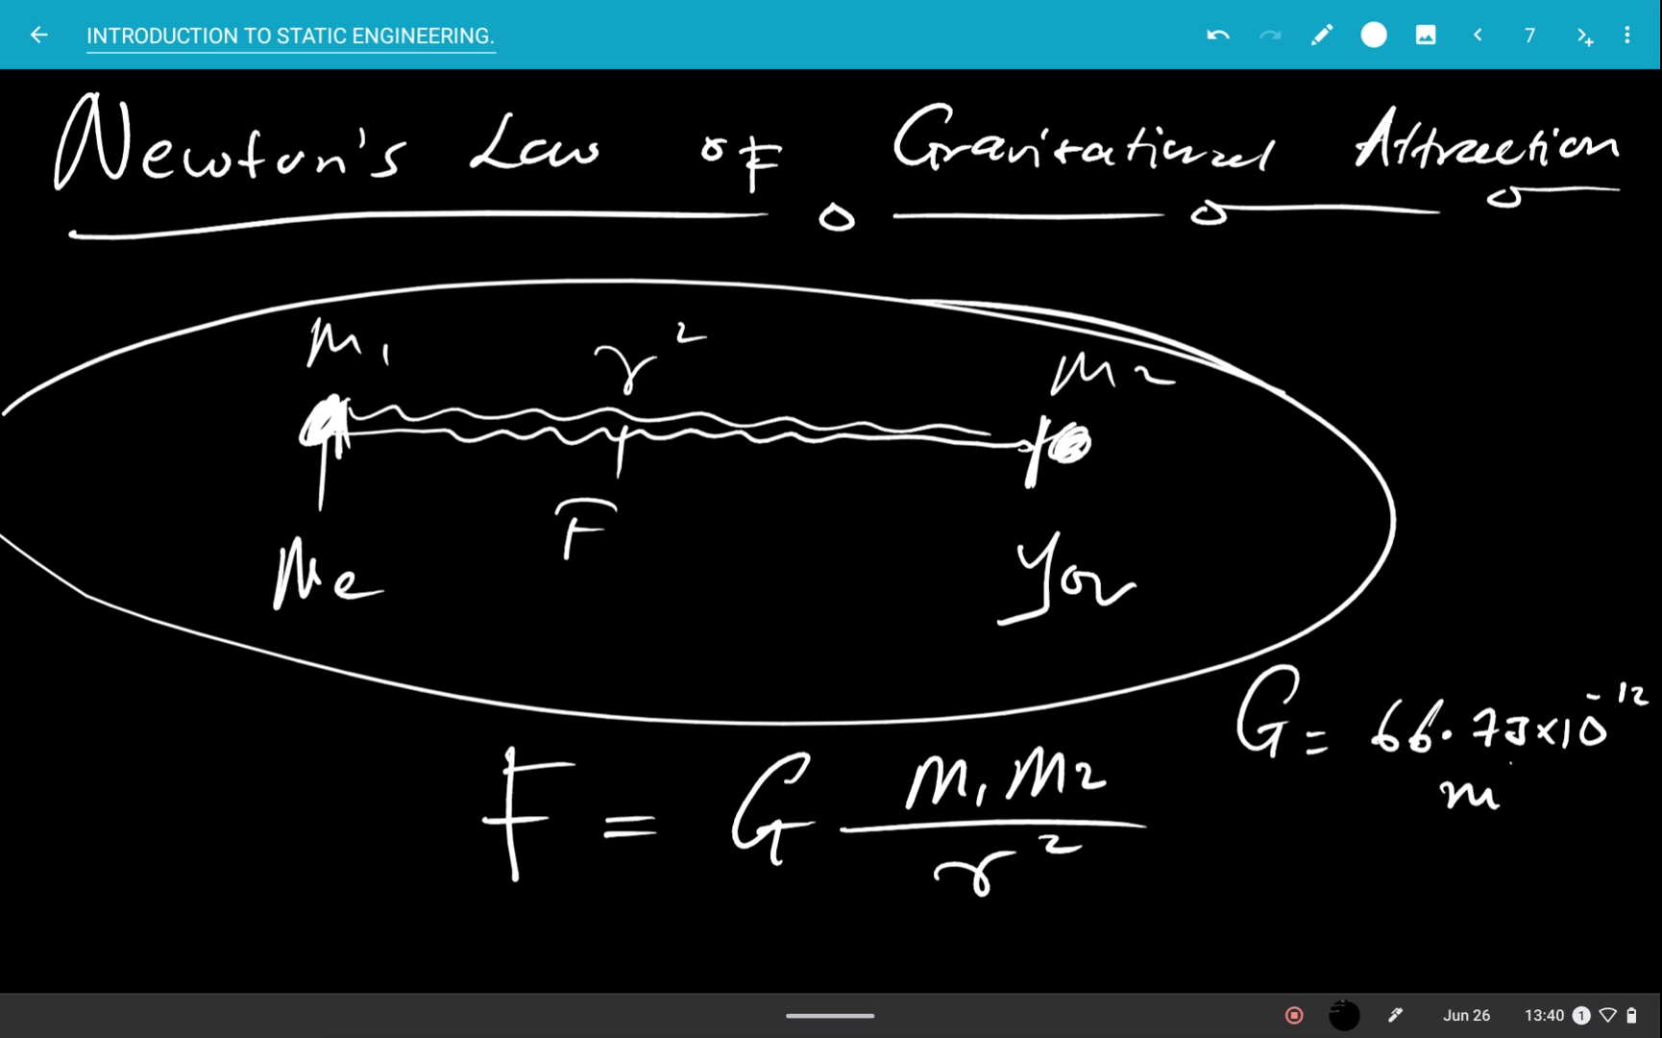
pyautogui.write('³/')
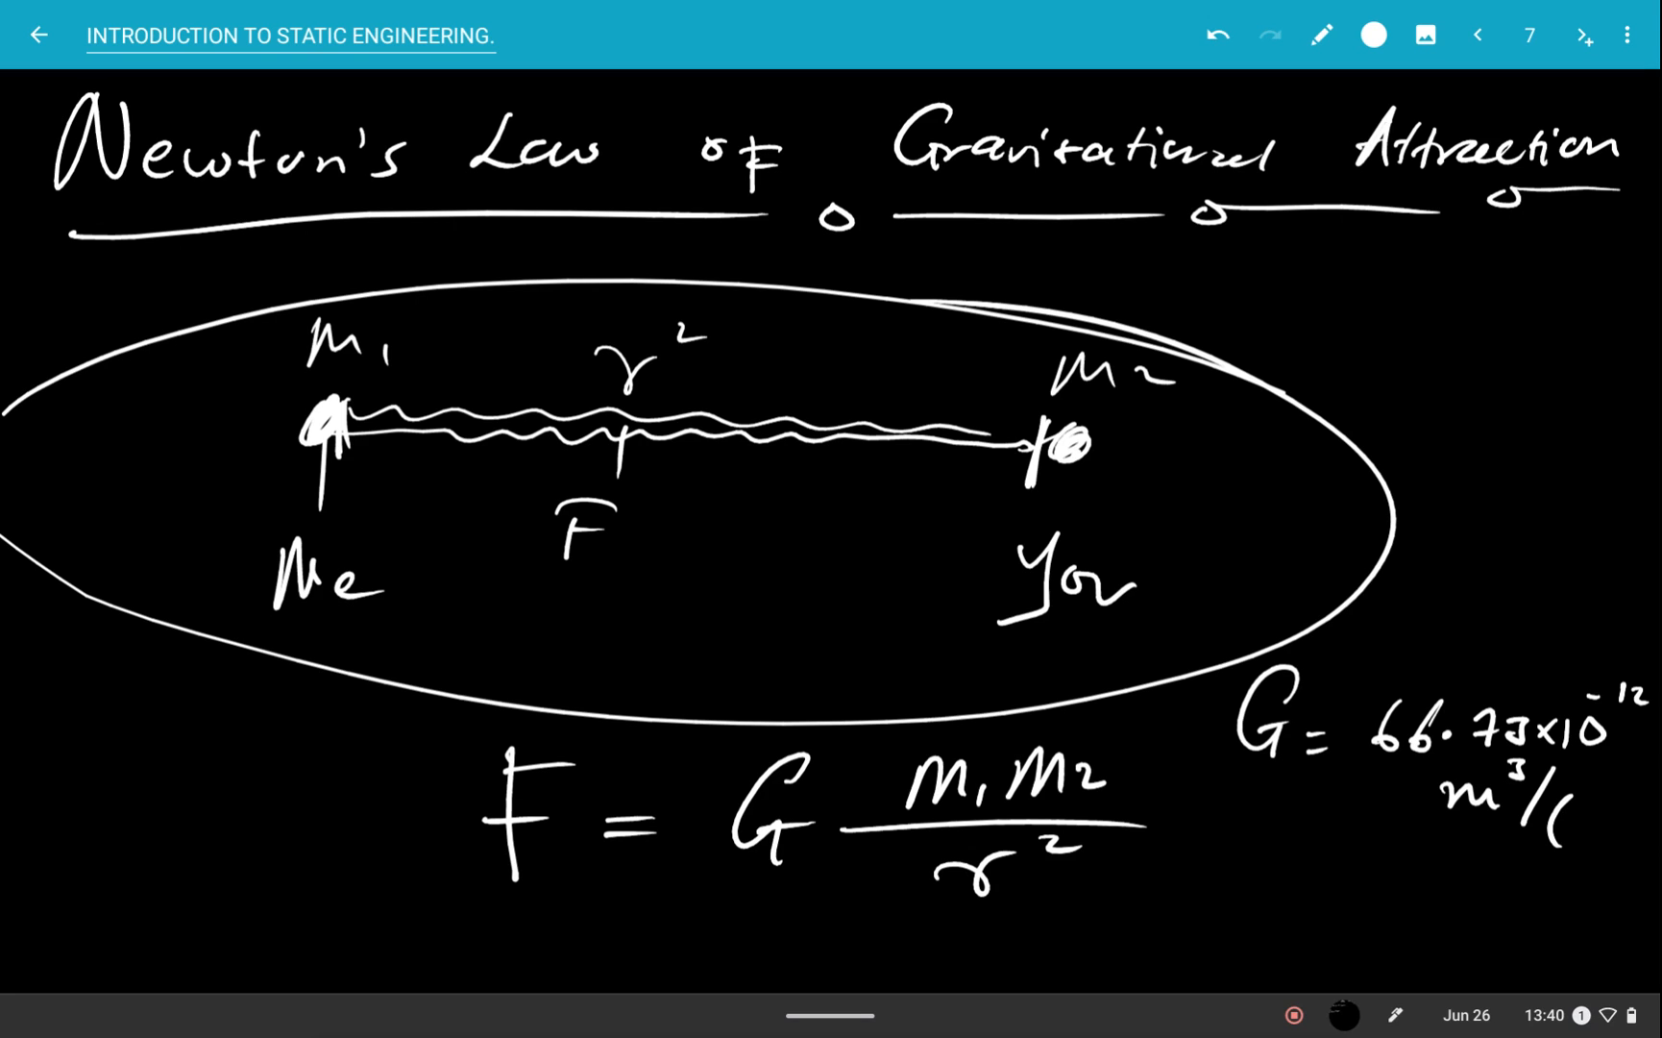
pyautogui.write('(kg.s')
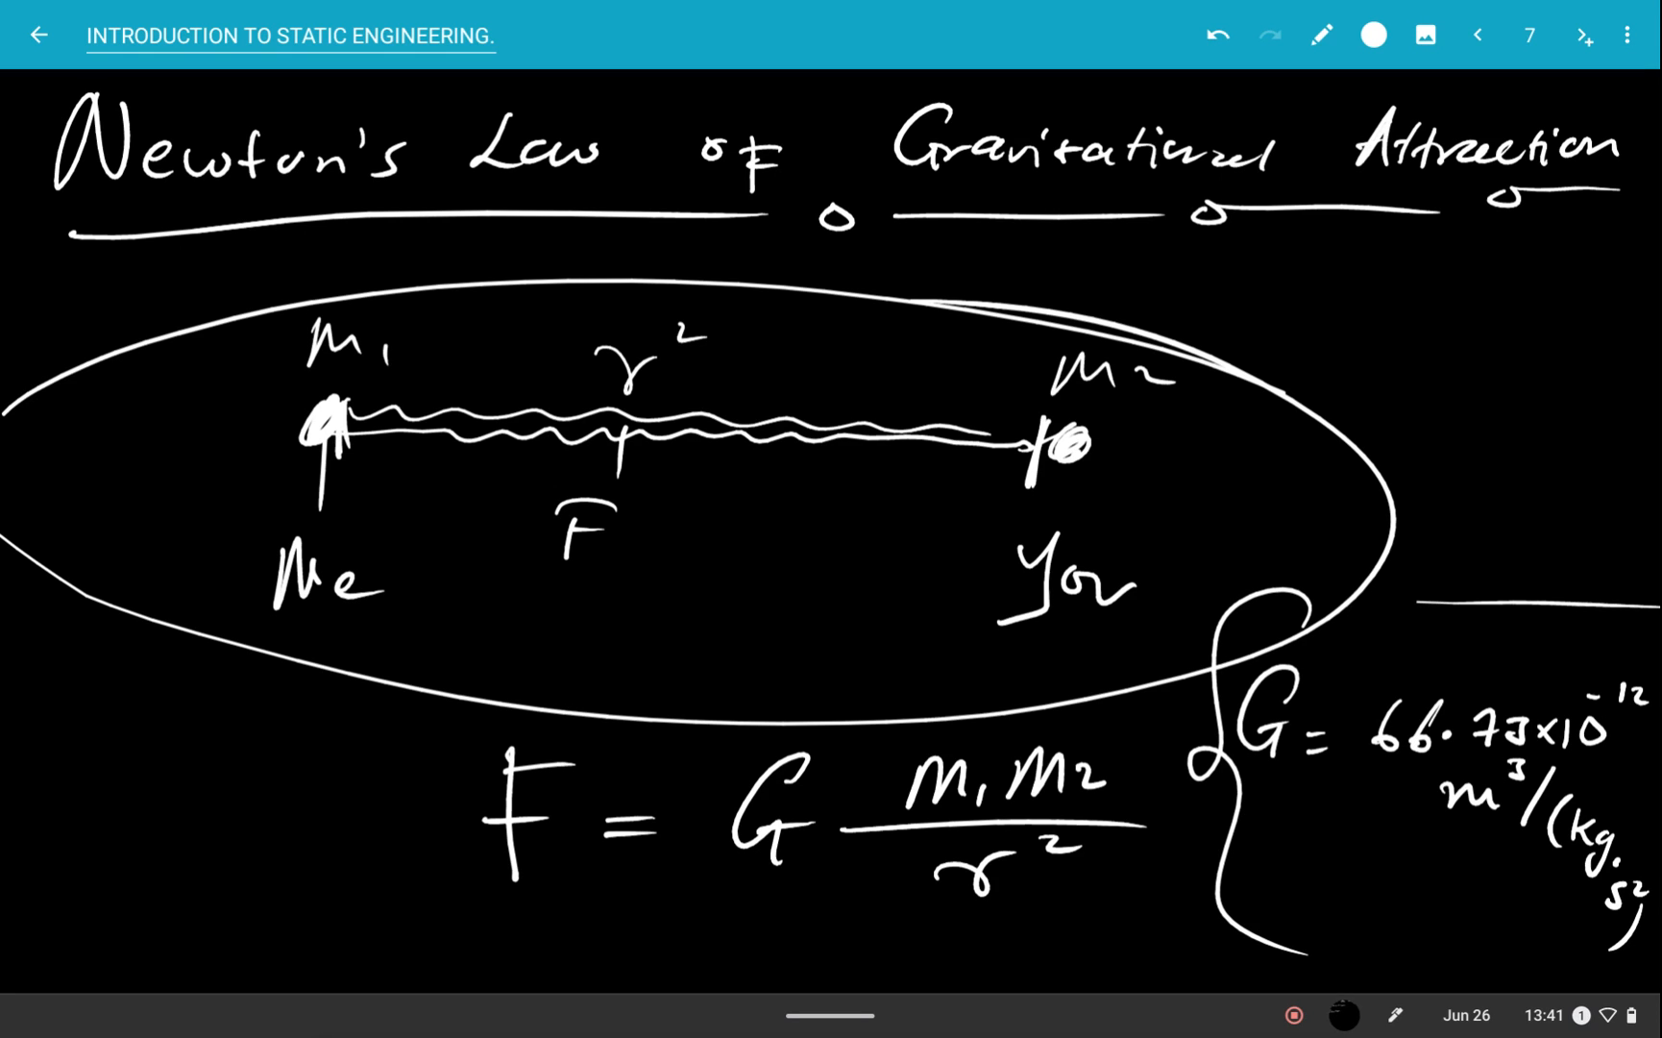
pyautogui.click(1587, 34)
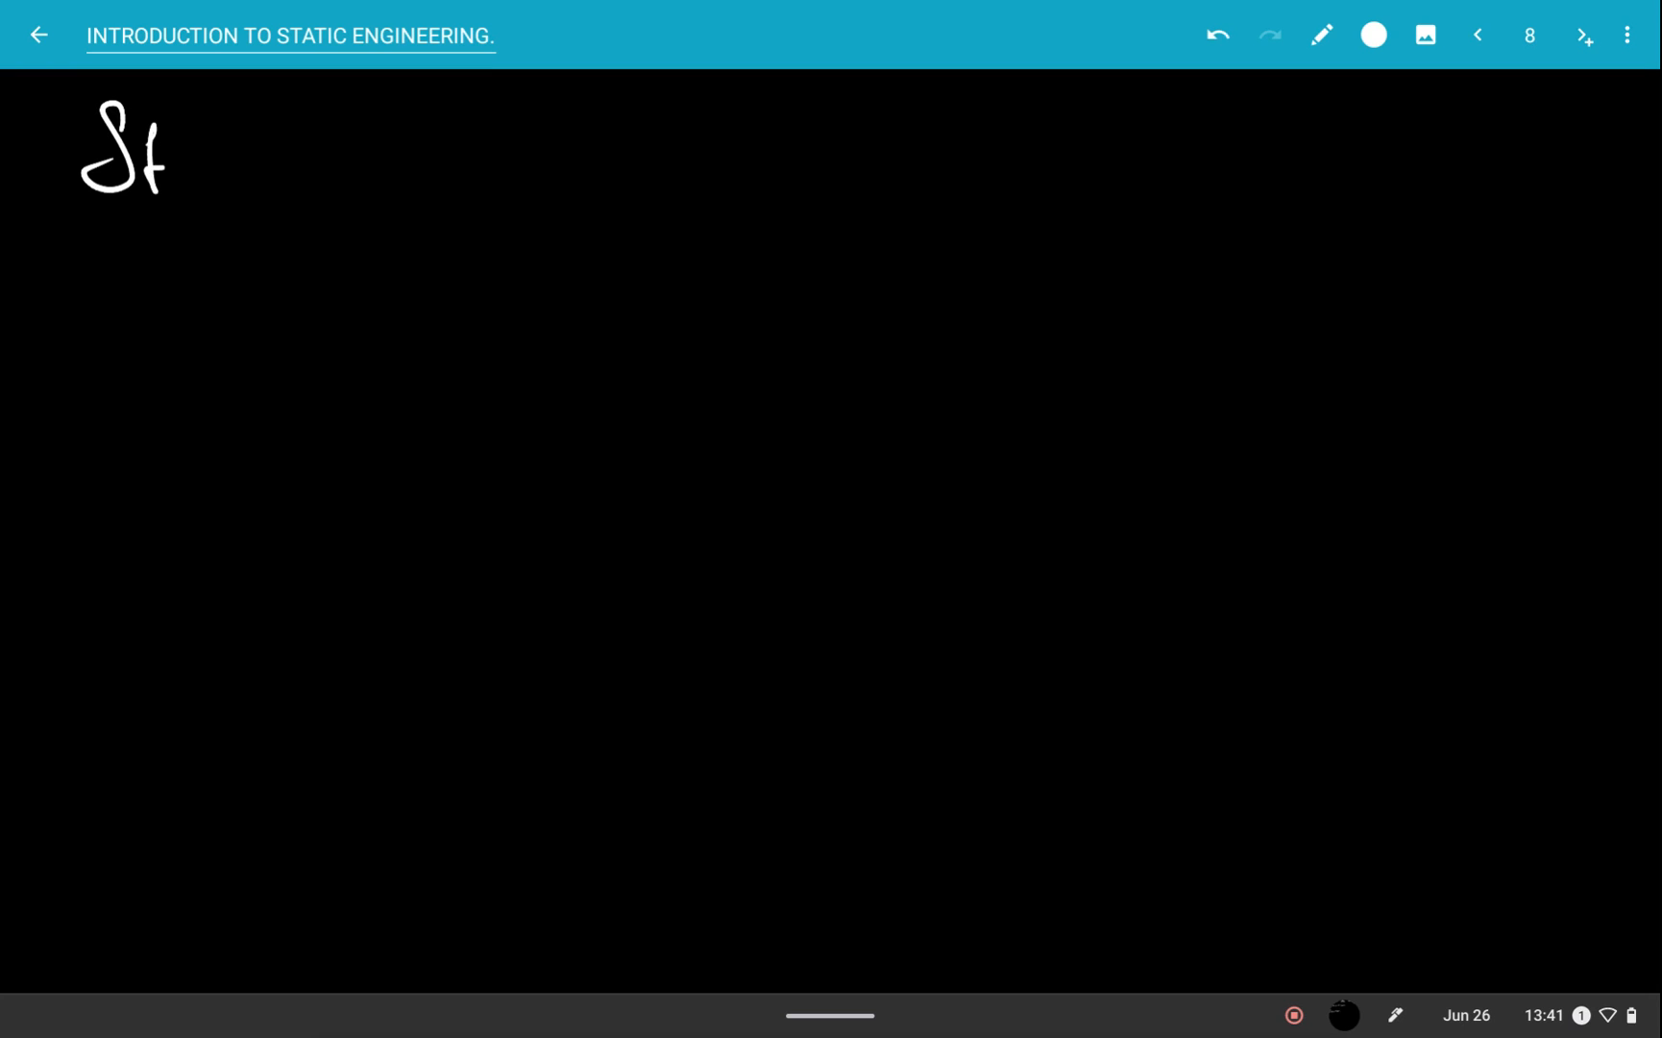